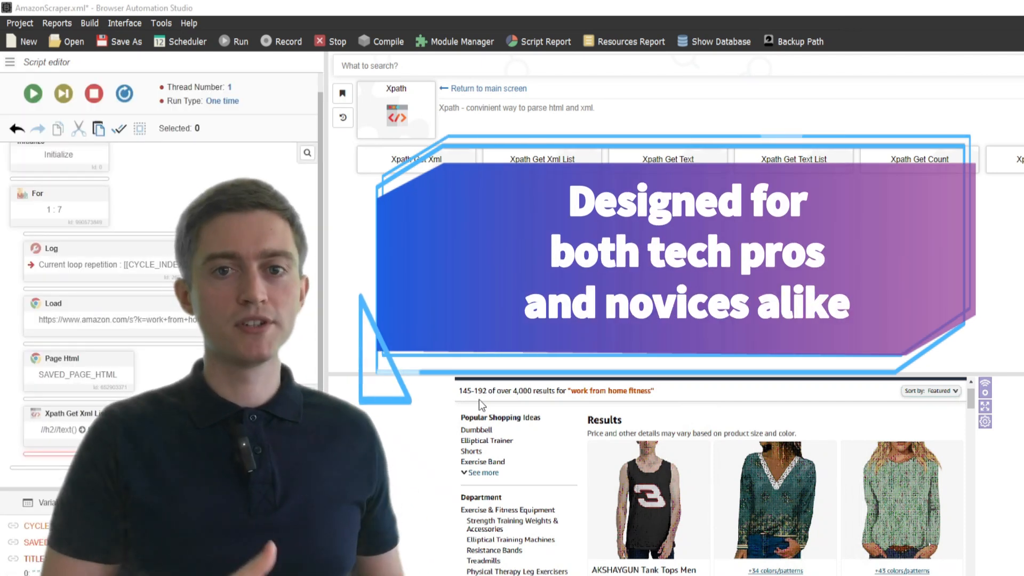
left_click(66, 418)
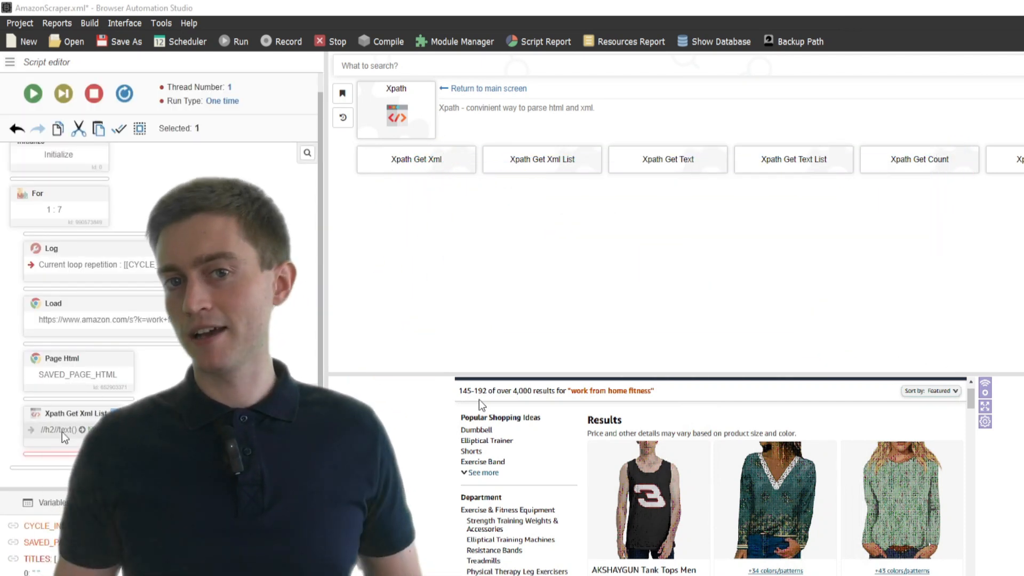